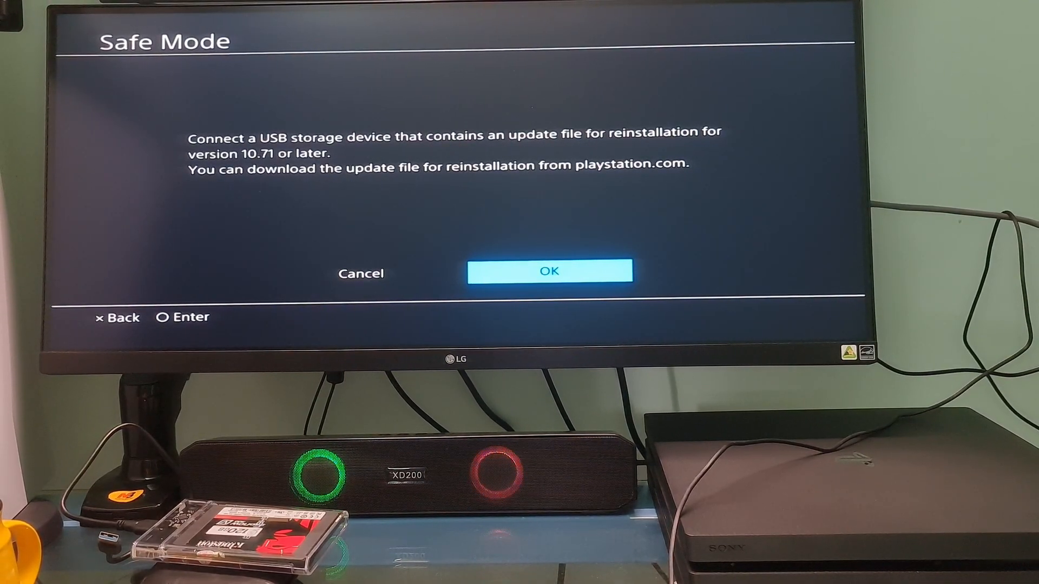
Confirm OK on the USB update-file prompt so the console starts searching for the file.
click(550, 272)
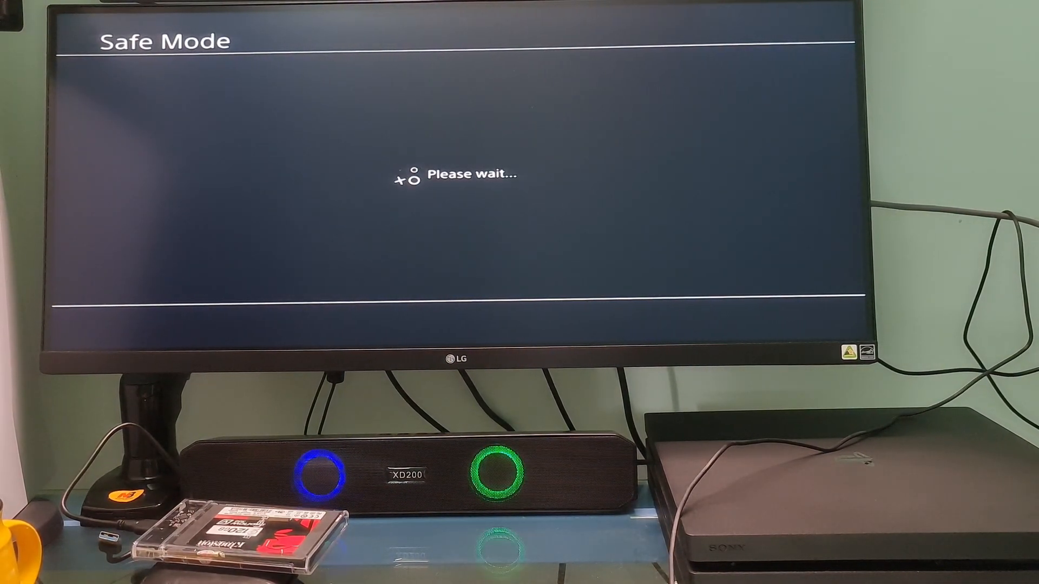